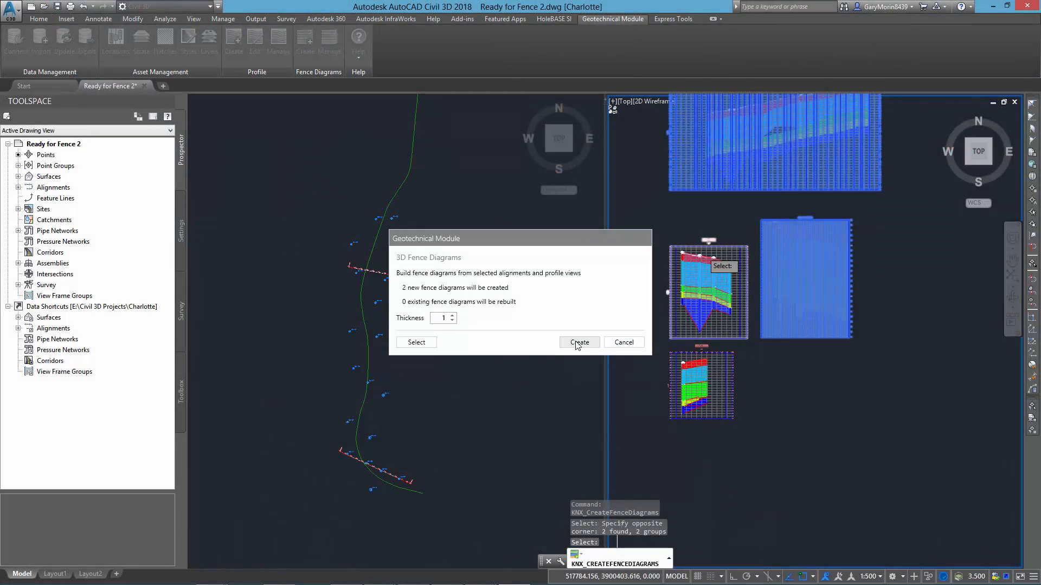
Step: Generate the two 3D fence diagrams from the selected alignments and profile views
click(578, 342)
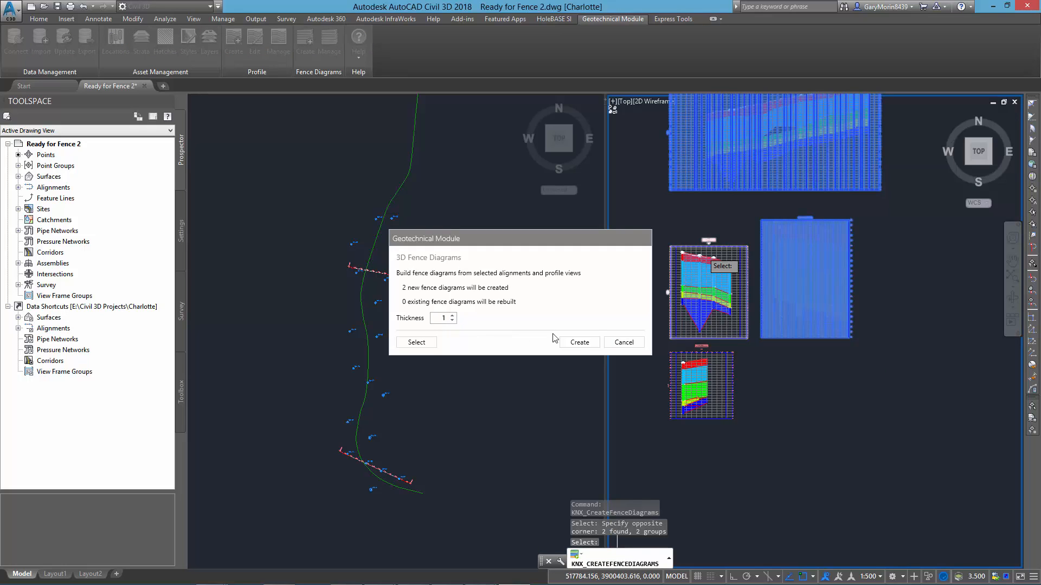
click(578, 342)
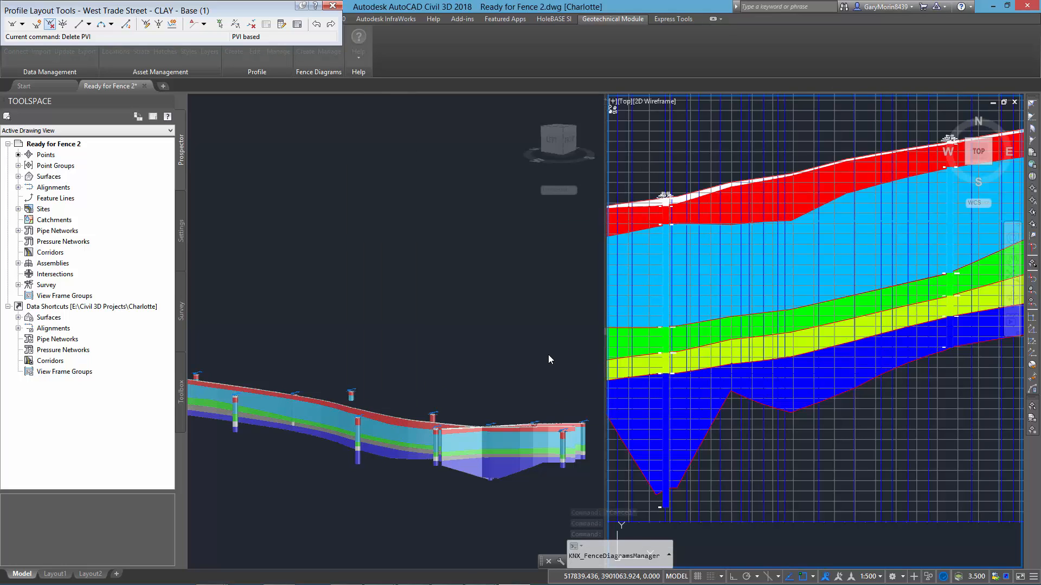
mouse_move(302, 436)
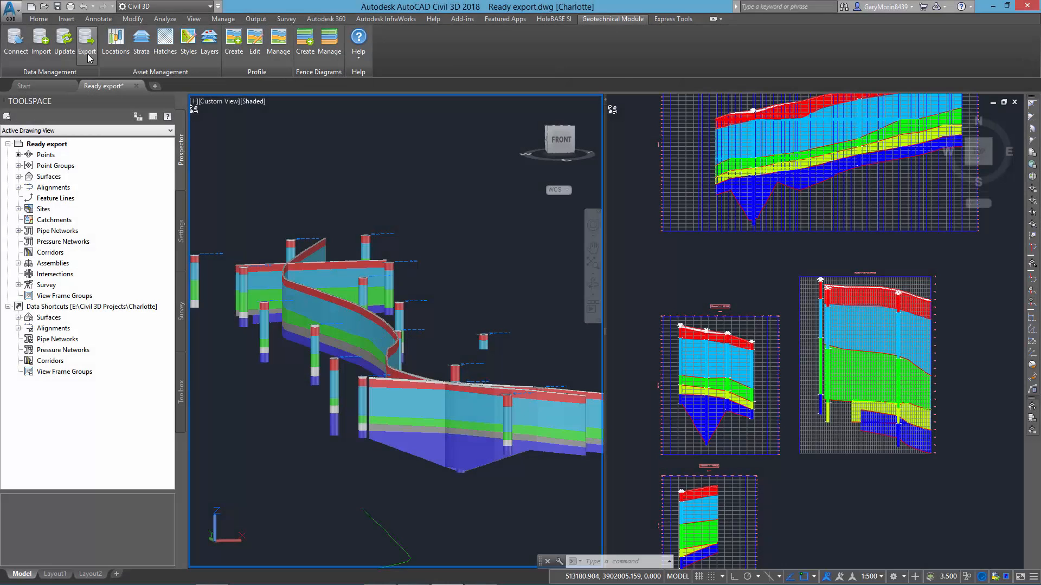
Step: Export the strata to a 'Charlotte exp' drawing and lower the InfraWorks terrain opacity
click(87, 41)
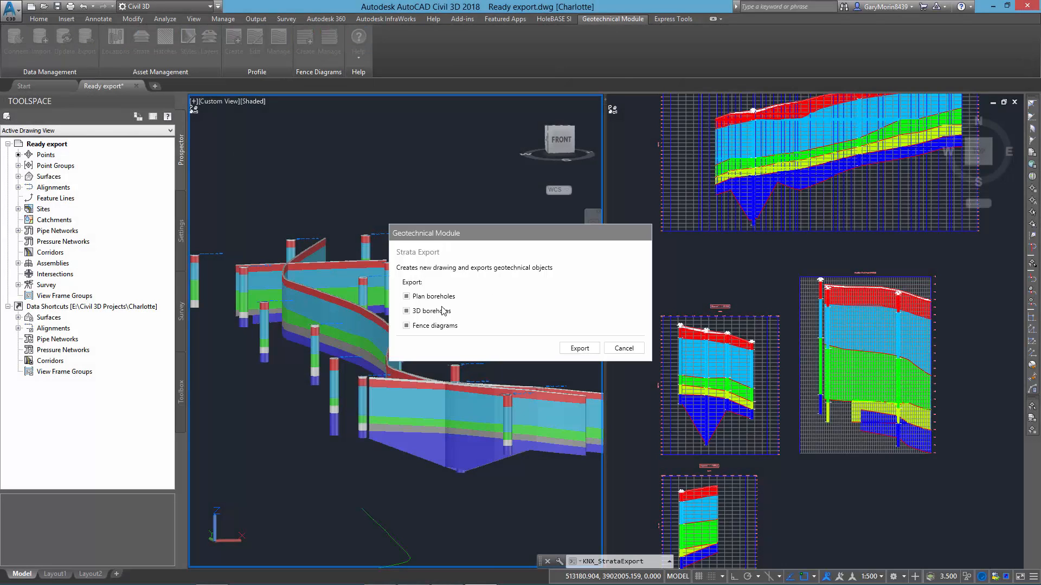
click(578, 348)
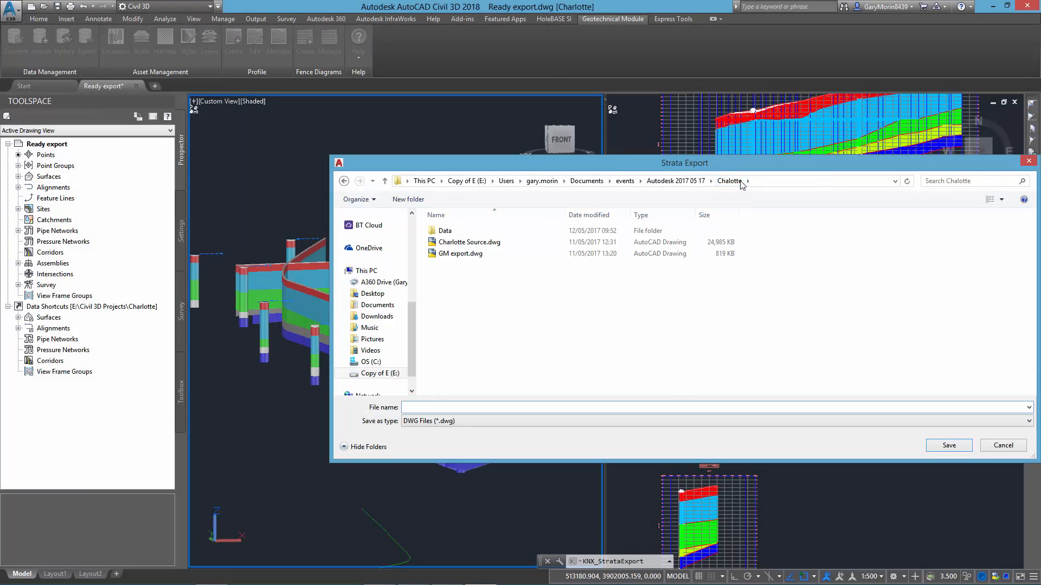
text(Charlotte exp)
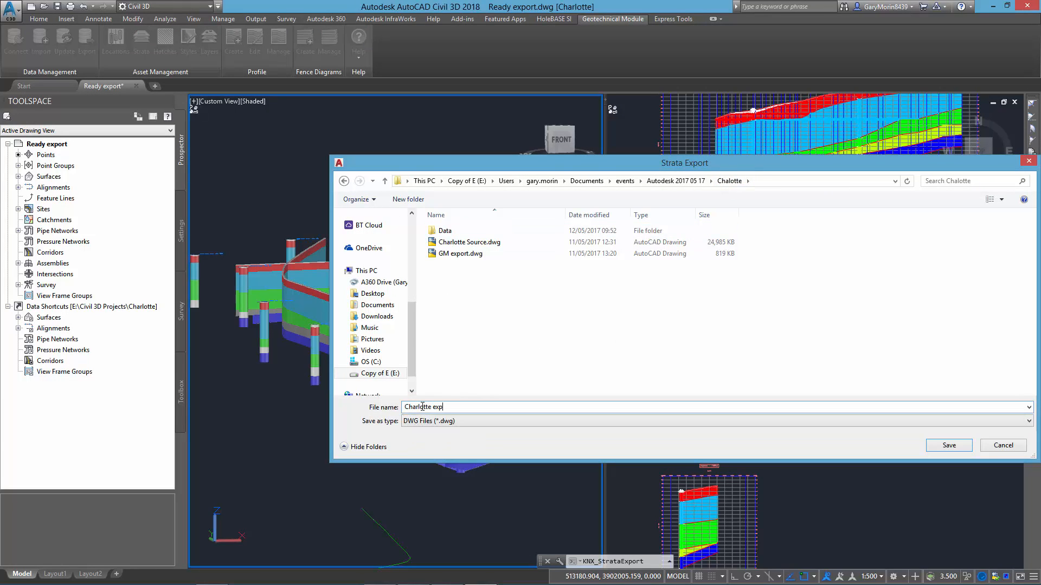
click(948, 445)
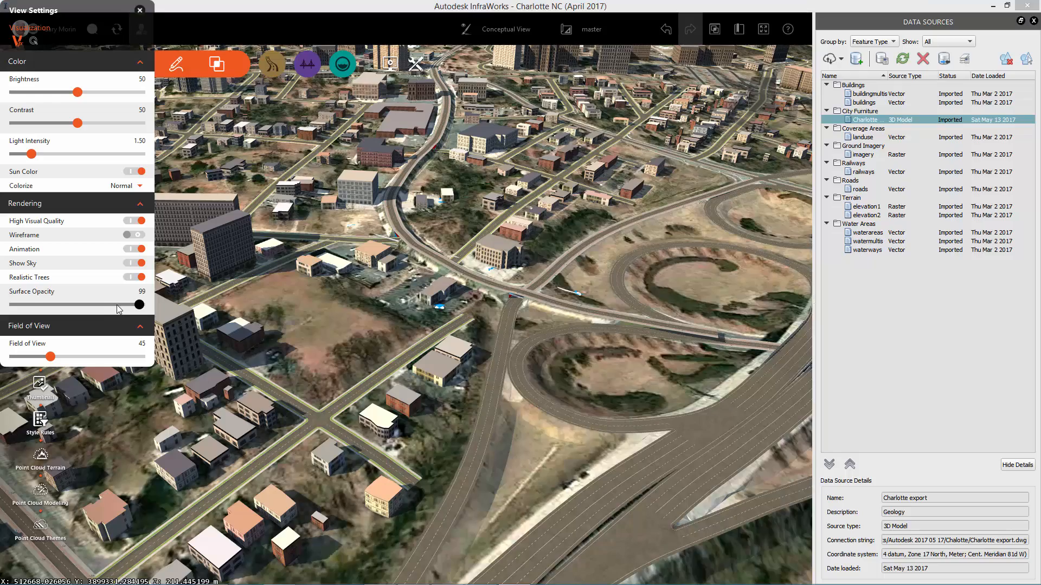
drag(139, 305, 57, 305)
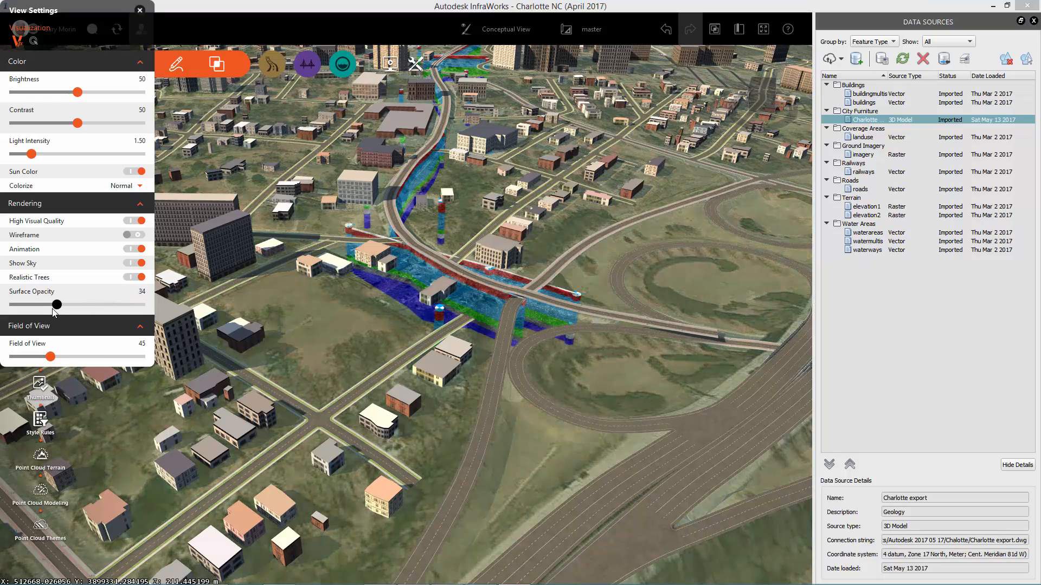
drag(58, 305, 49, 305)
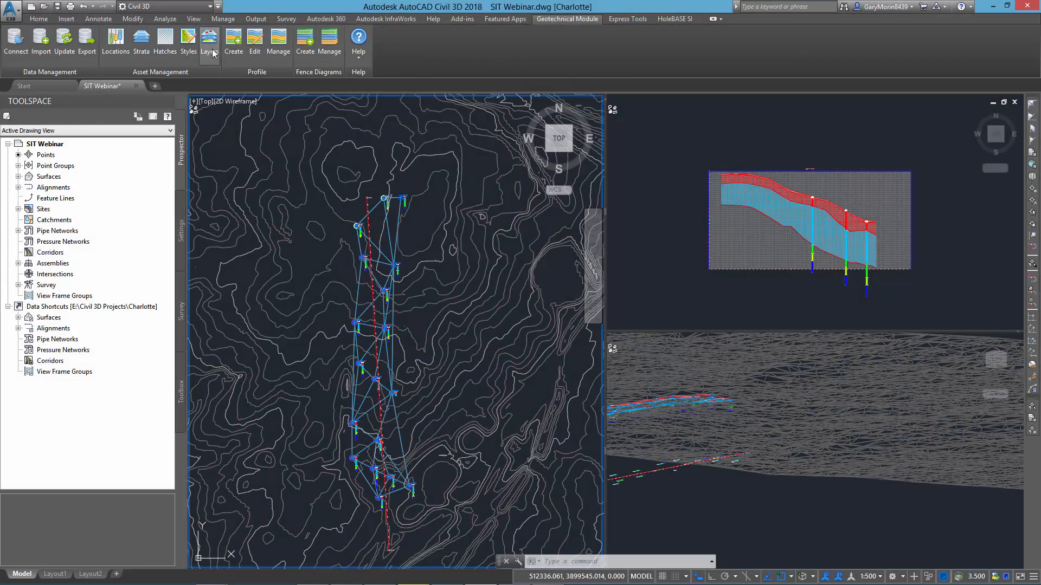
Step: Change the geotechnical layer name prefix from KNX_ to G_
click(210, 42)
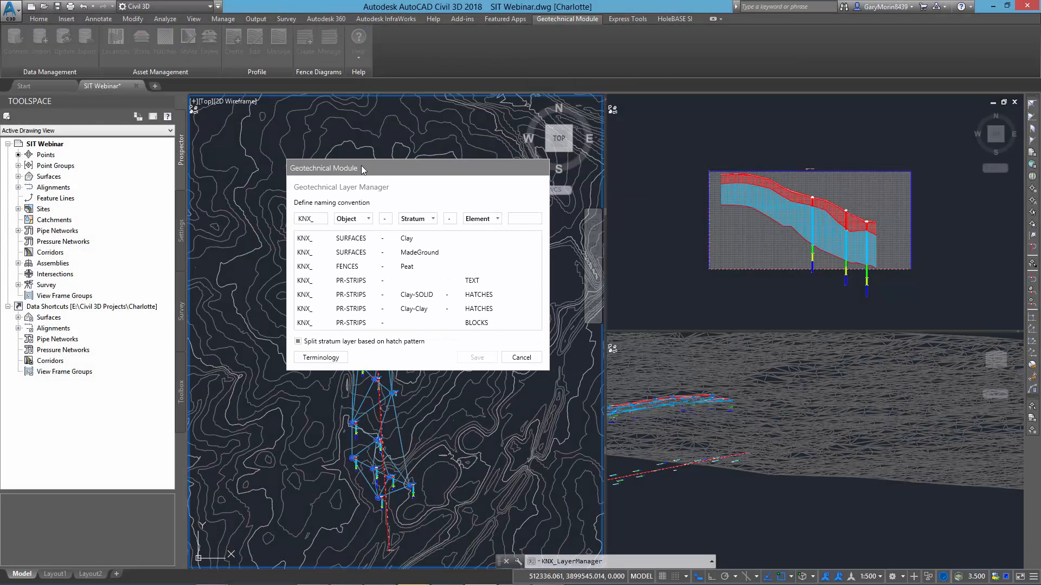
click(309, 218)
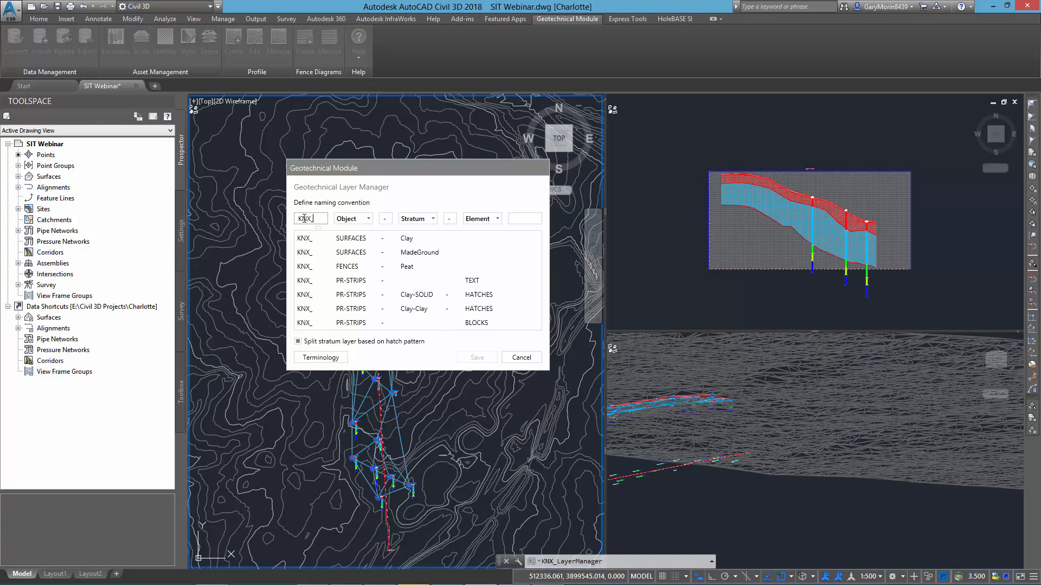
text(G_)
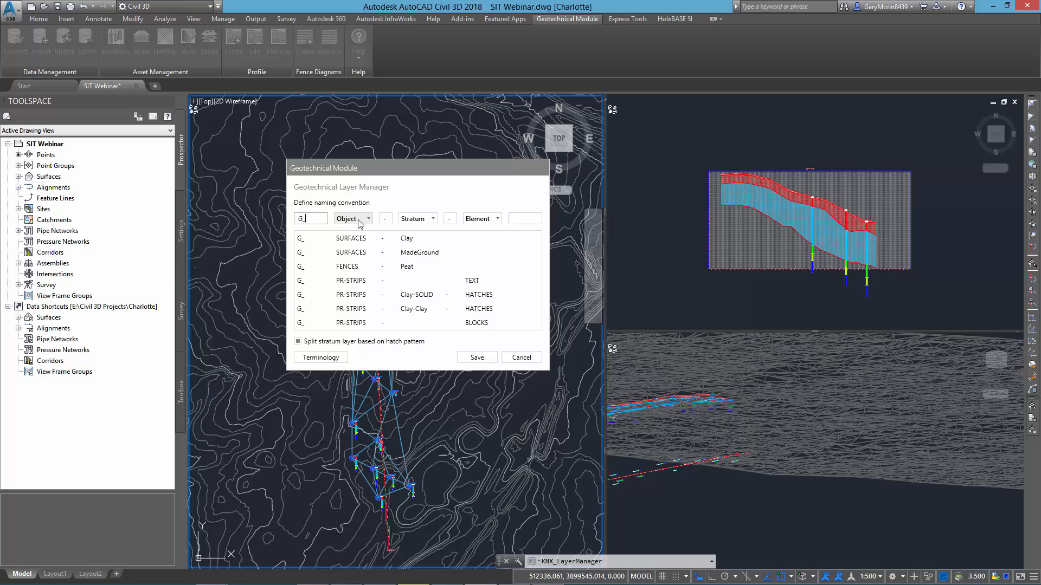
Step: Toggle the Object and Stratum layer-name parts and edit the point marker terminology
click(497, 219)
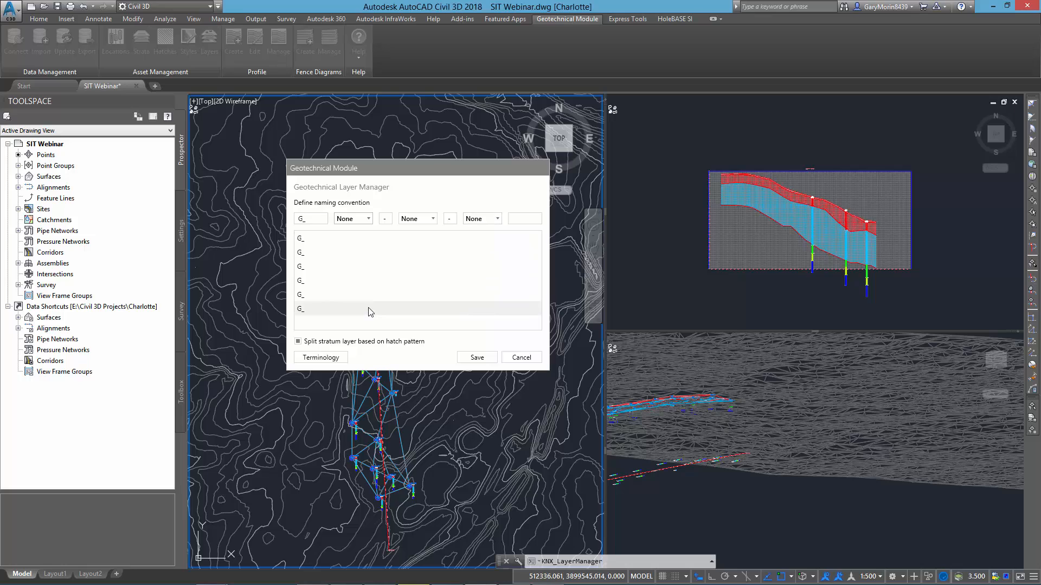
click(370, 218)
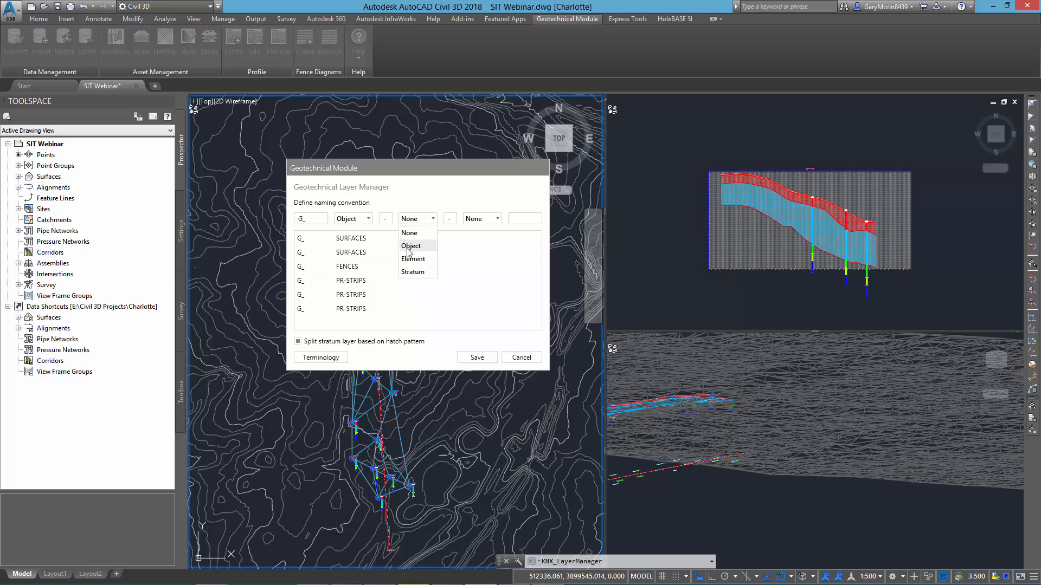
click(412, 272)
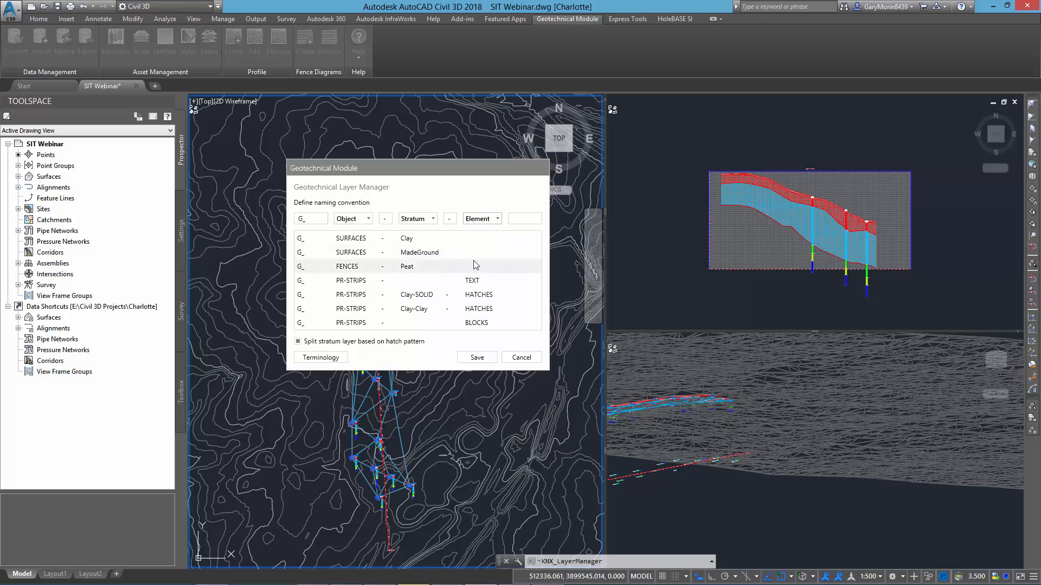
mouse_move(480, 308)
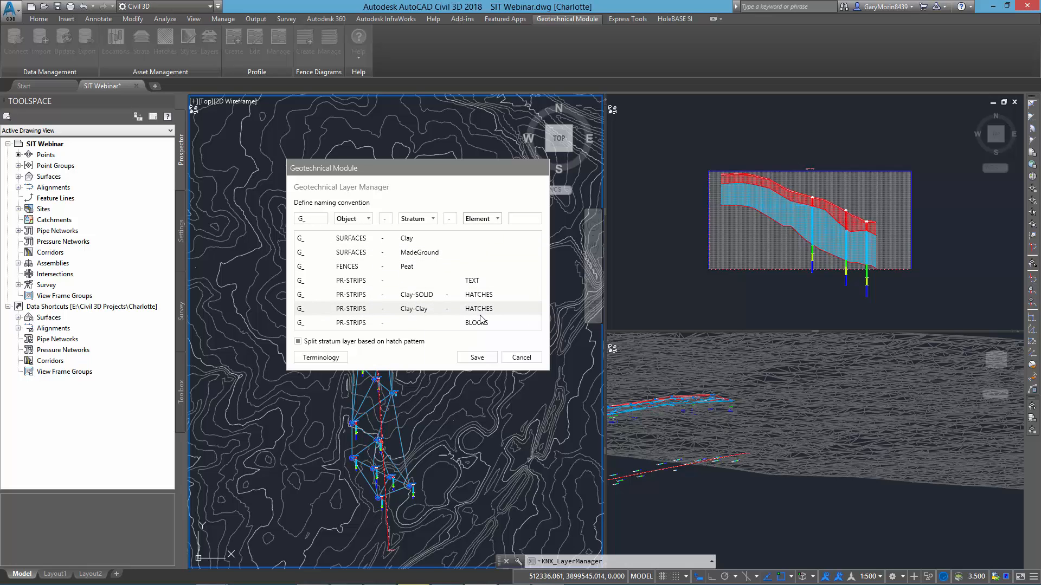
click(320, 357)
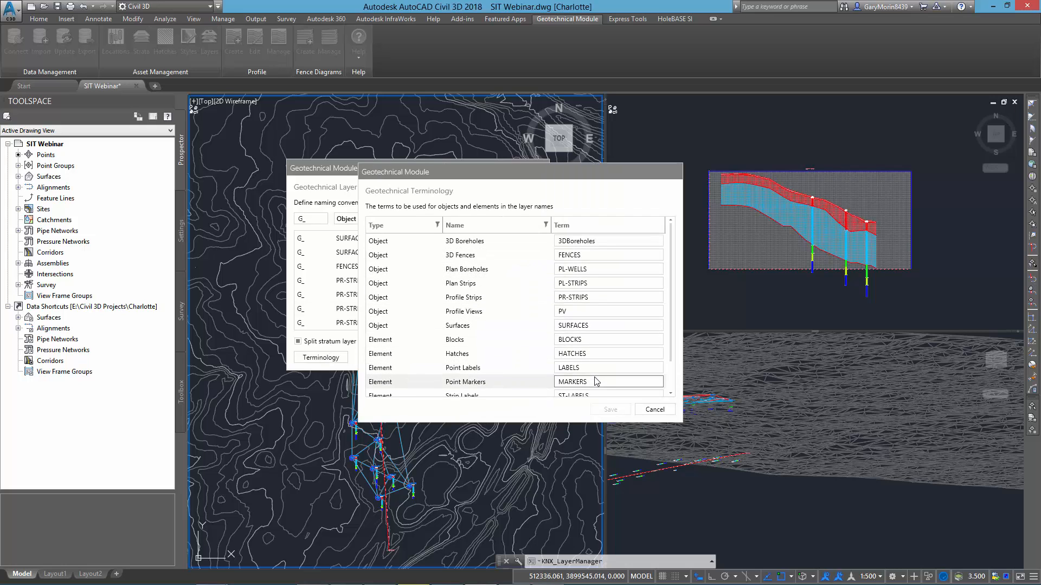
click(653, 410)
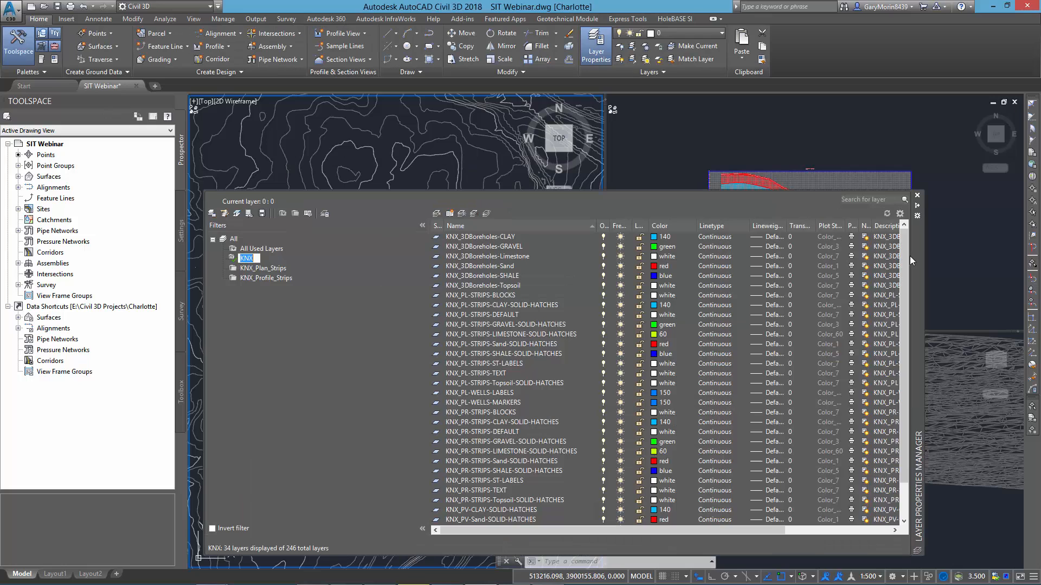
Step: Zoom the Geo profiles drawing's plan and profile view
scroll(down, 3)
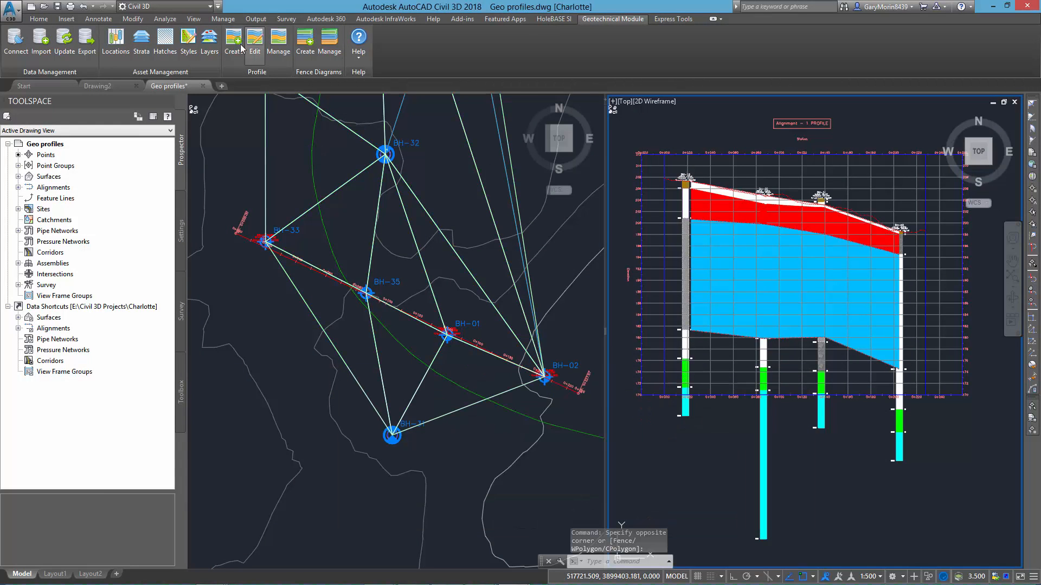
Step: Give the profile view the Full Grid style and Cut and Fill band set
click(255, 39)
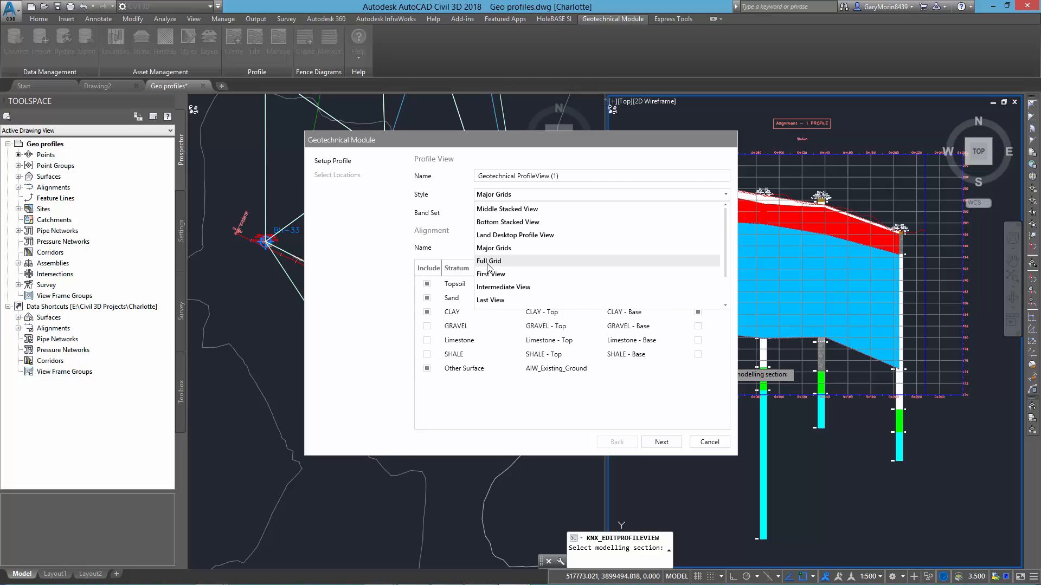
click(489, 261)
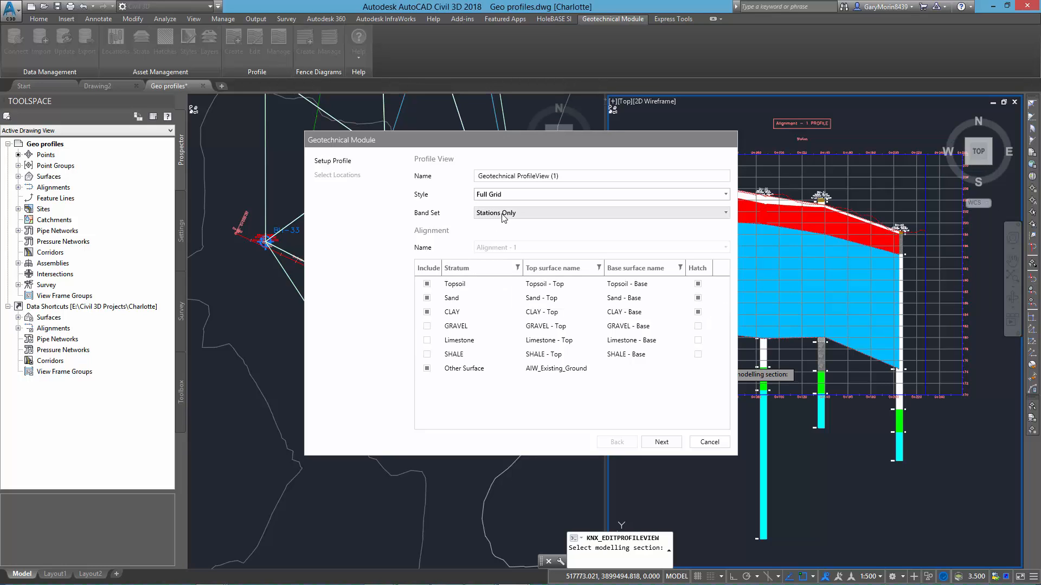
click(601, 213)
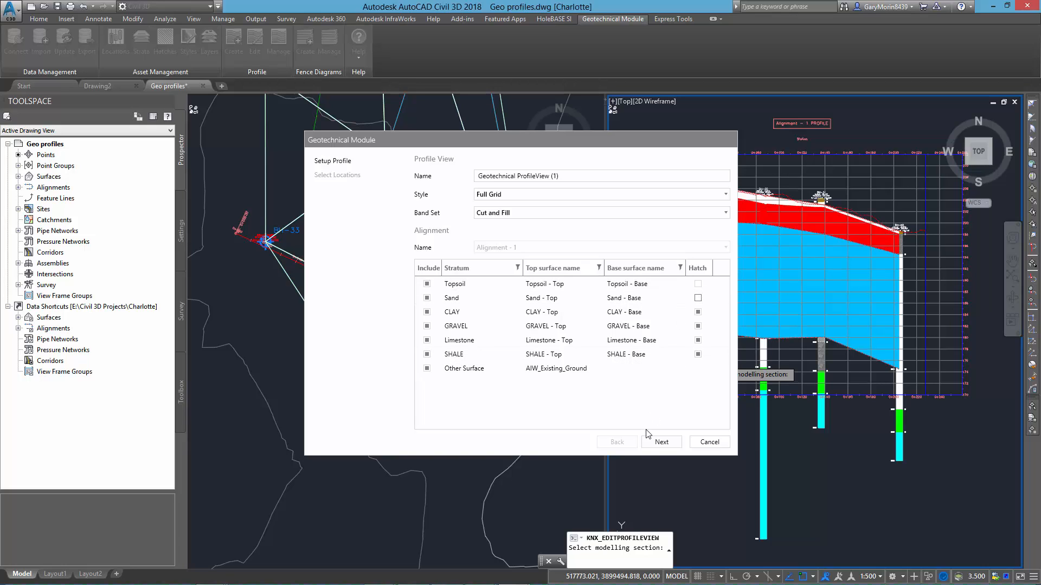
click(660, 442)
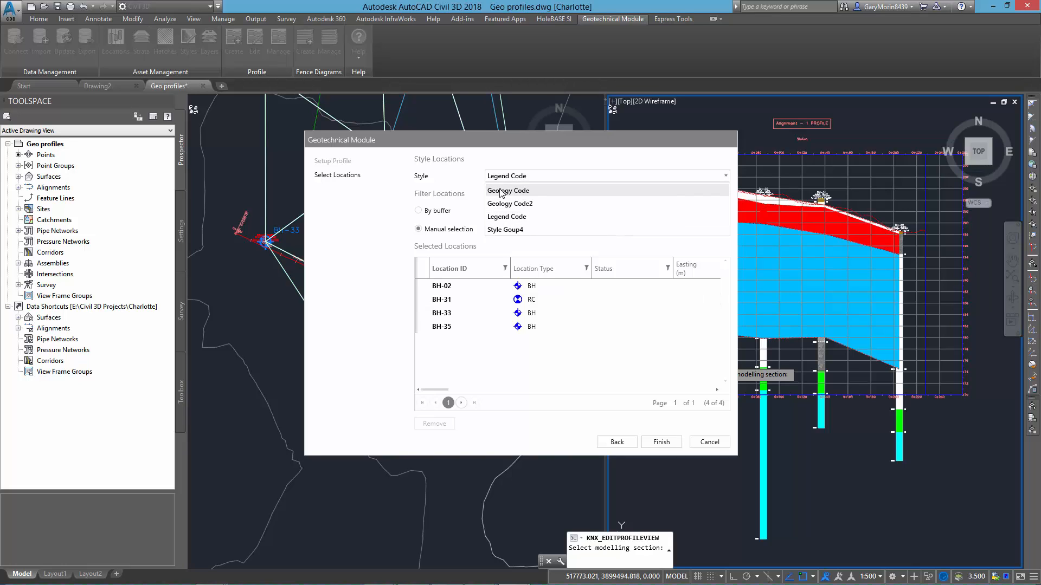
Step: Style the profile locations with Geology Code and finish the profile view edit
click(508, 190)
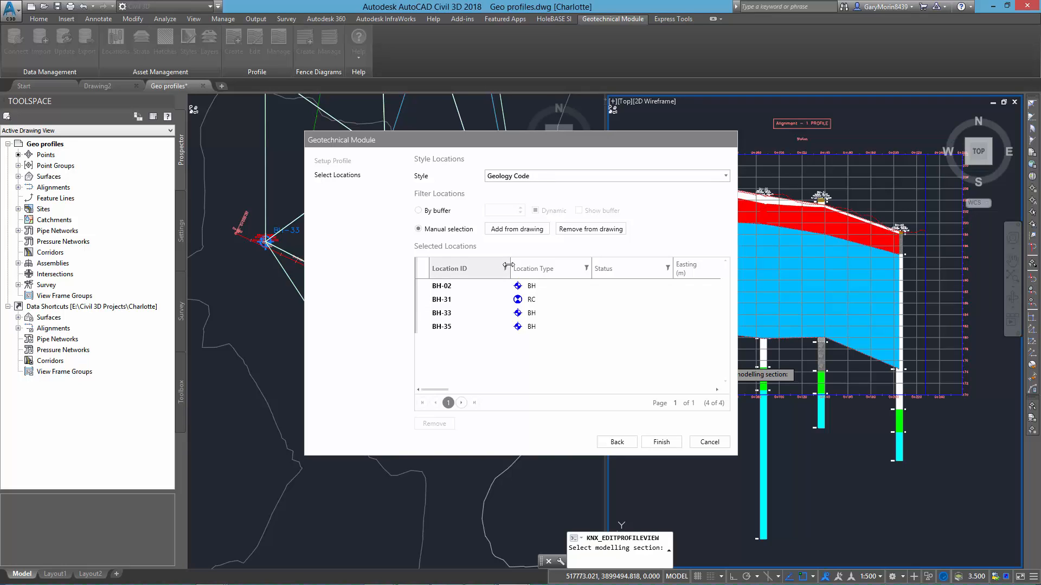
mouse_move(508, 265)
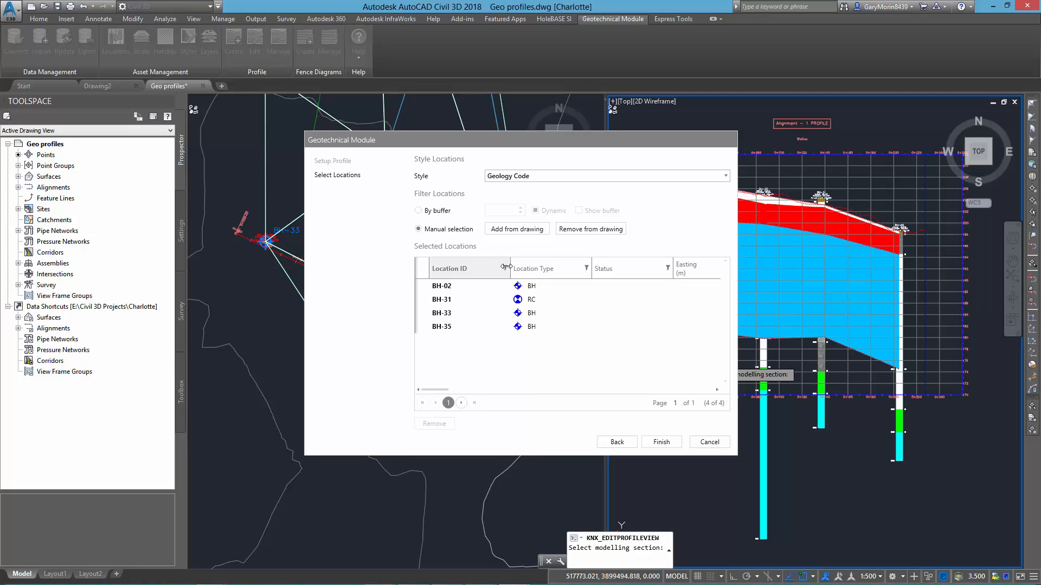
mouse_move(623, 405)
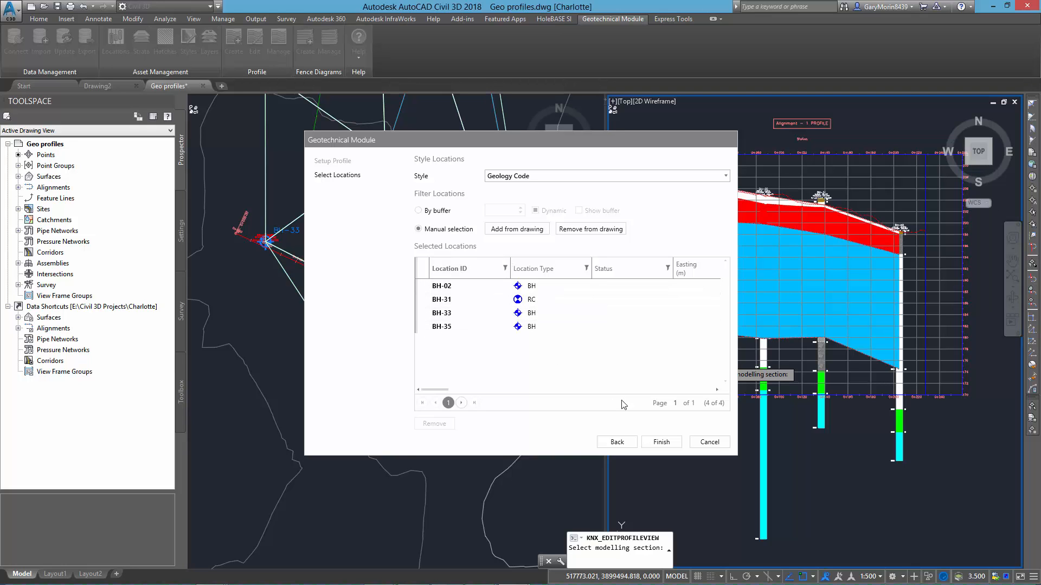
click(661, 441)
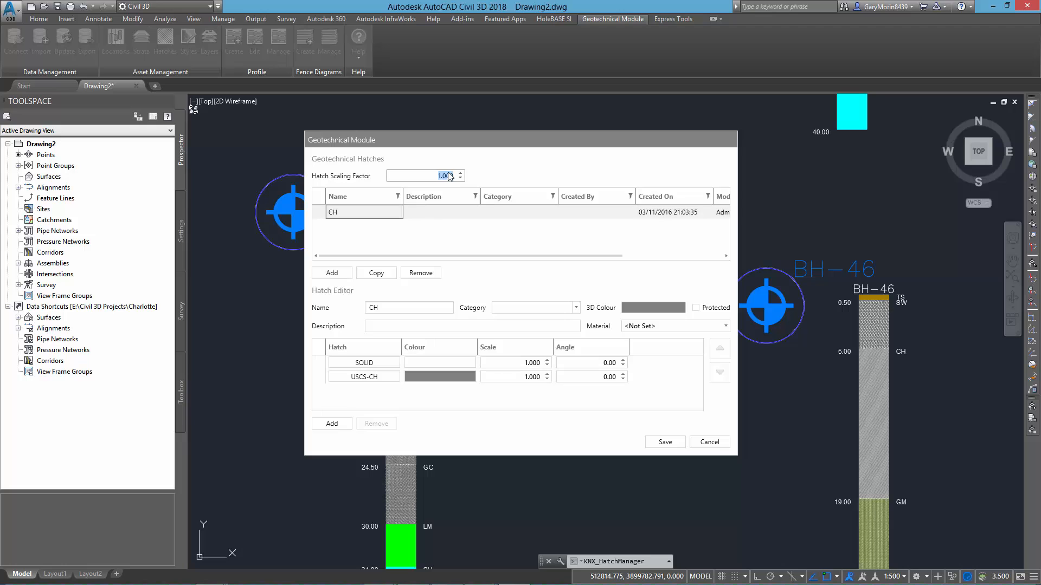
Step: Enter a 5.5 hatch scaling factor and return to the geotechnical hatch styles
text(5.5)
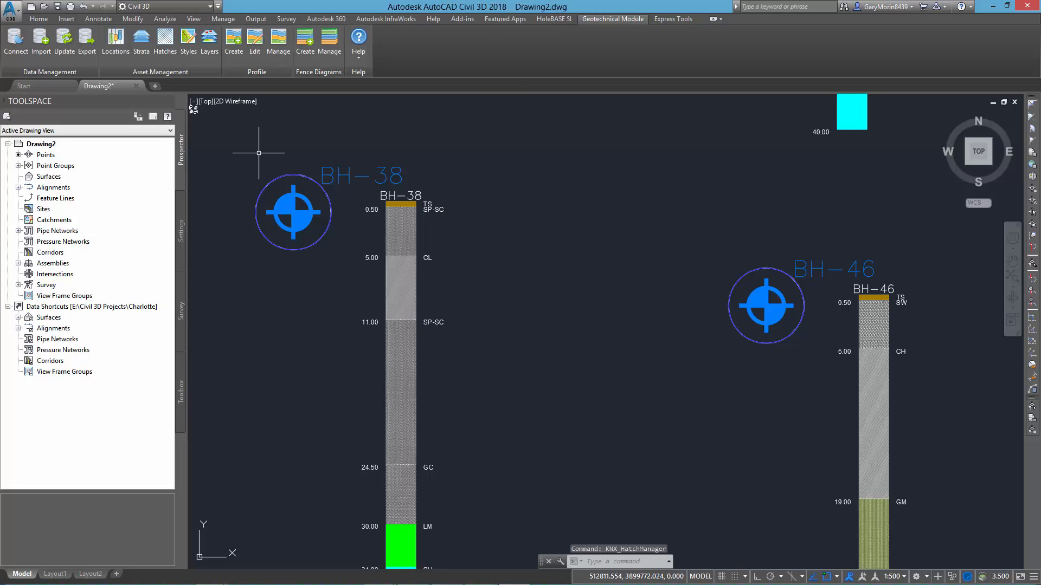
click(188, 42)
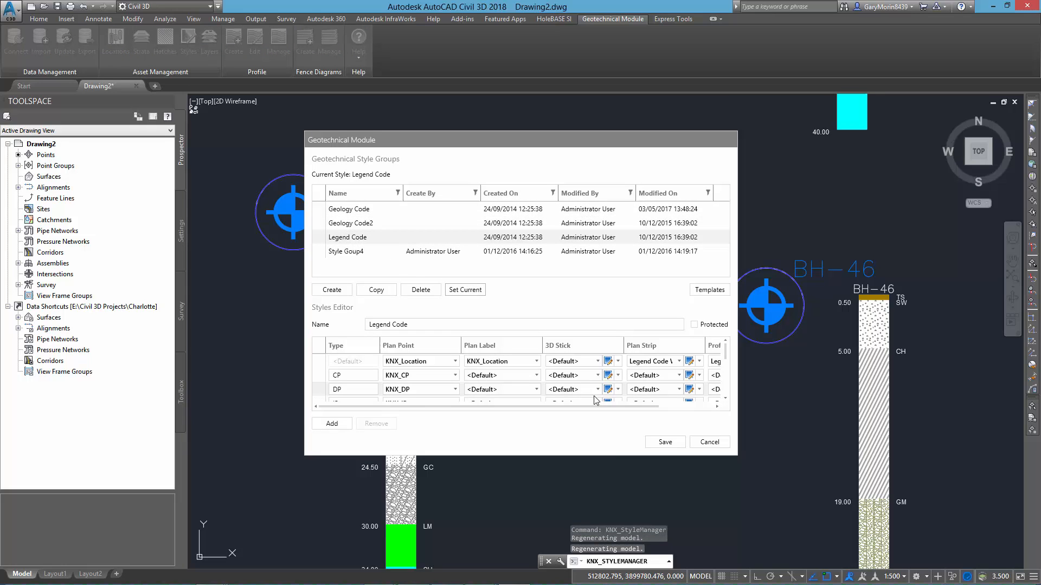
click(707, 442)
text(KNX_HatchManager)
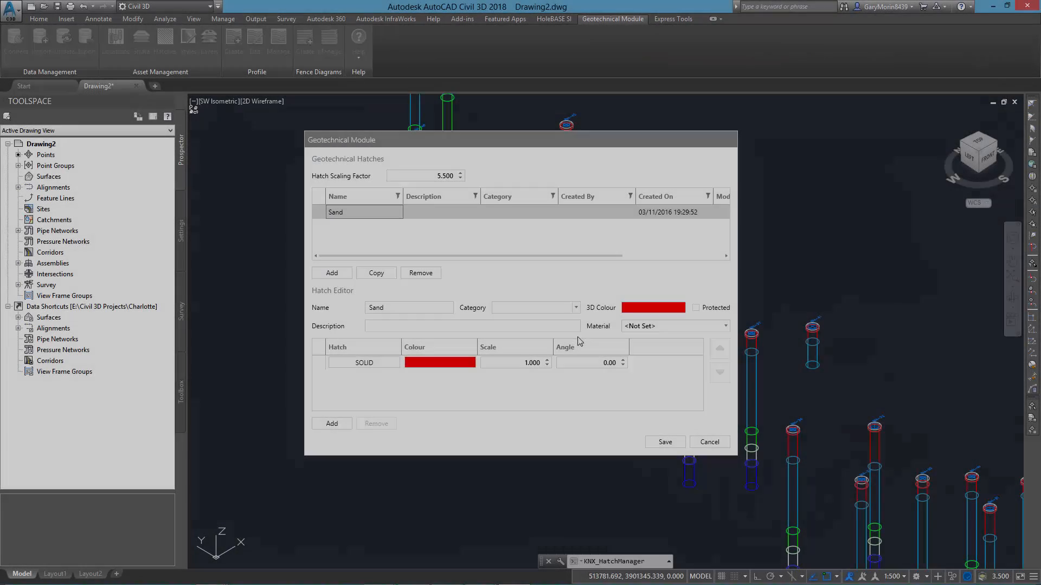
Step: Assign Sand - Natural Medium to Sand, a soil material to CLAY, and show wireframe
click(725, 326)
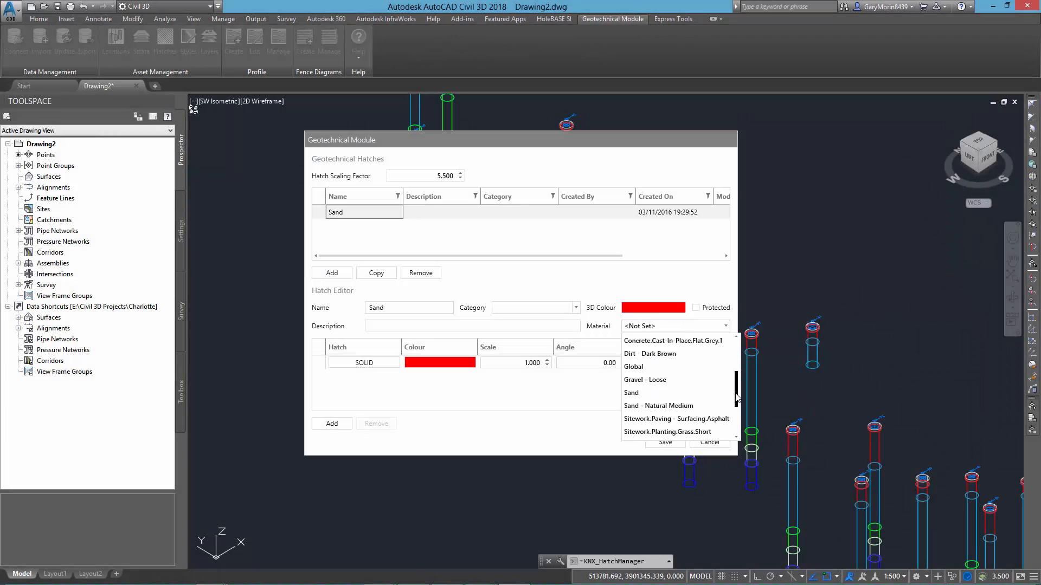
click(659, 405)
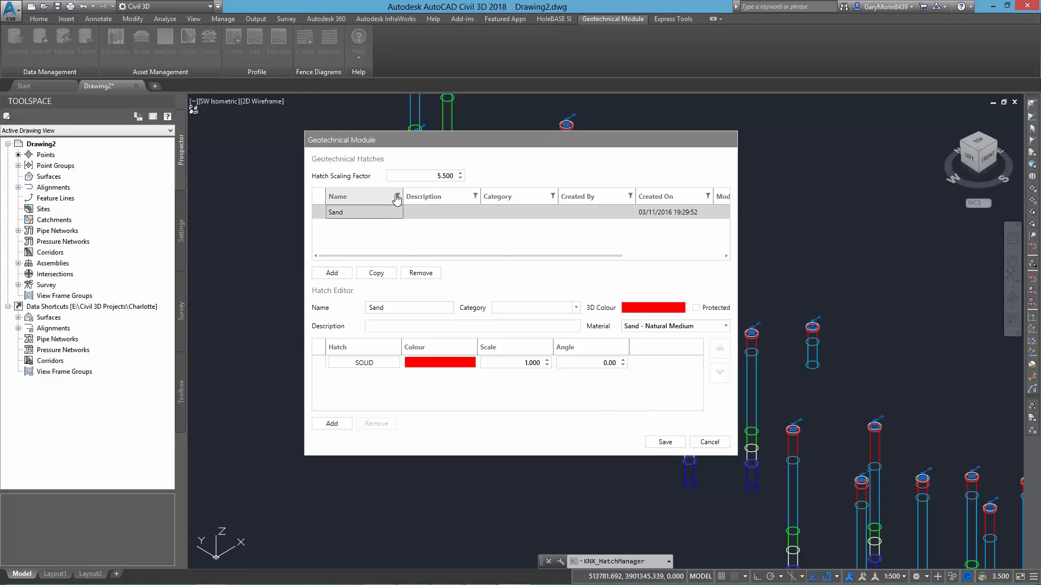
click(397, 196)
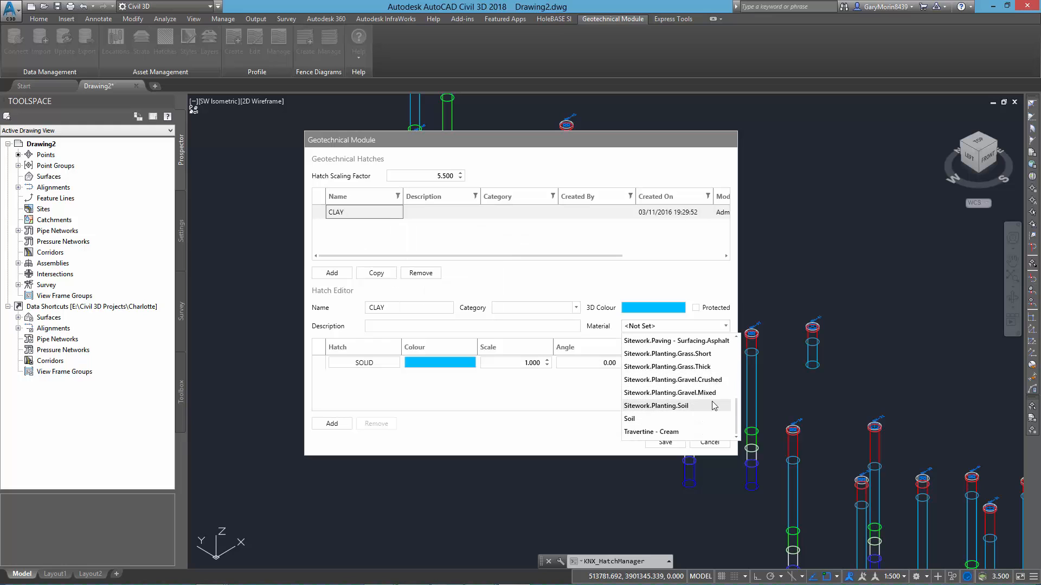
click(651, 431)
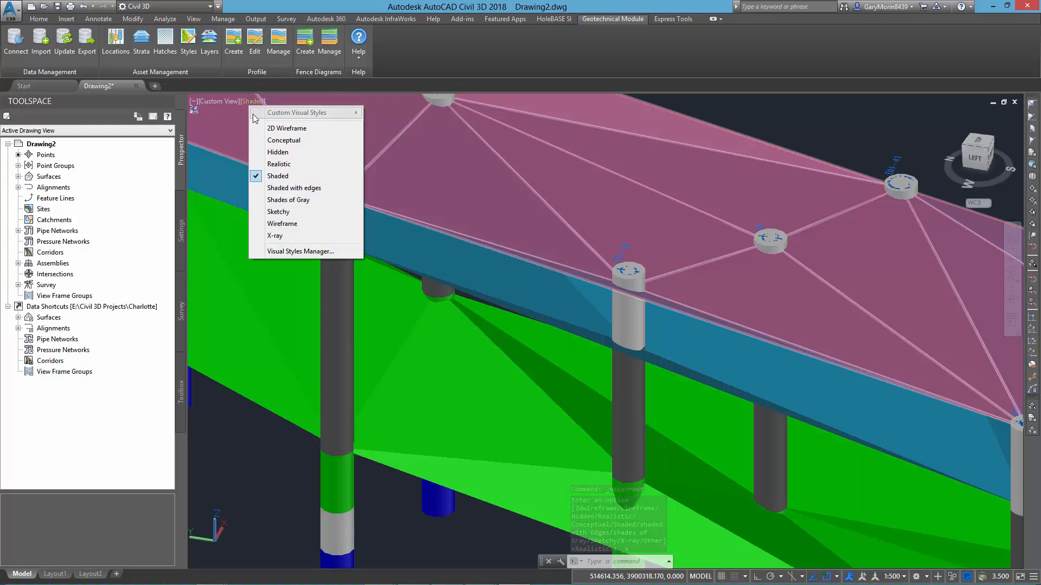
click(287, 128)
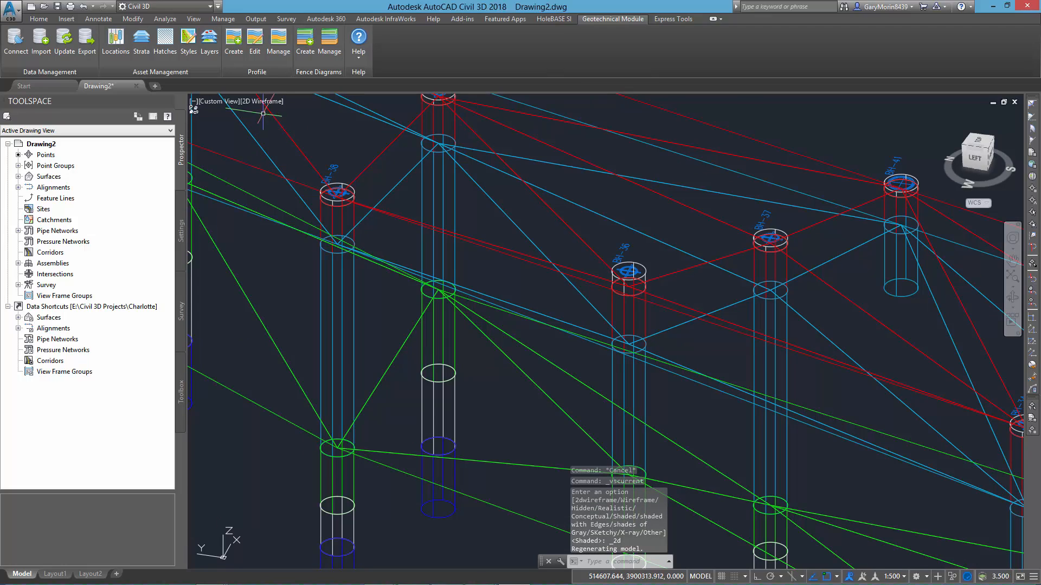